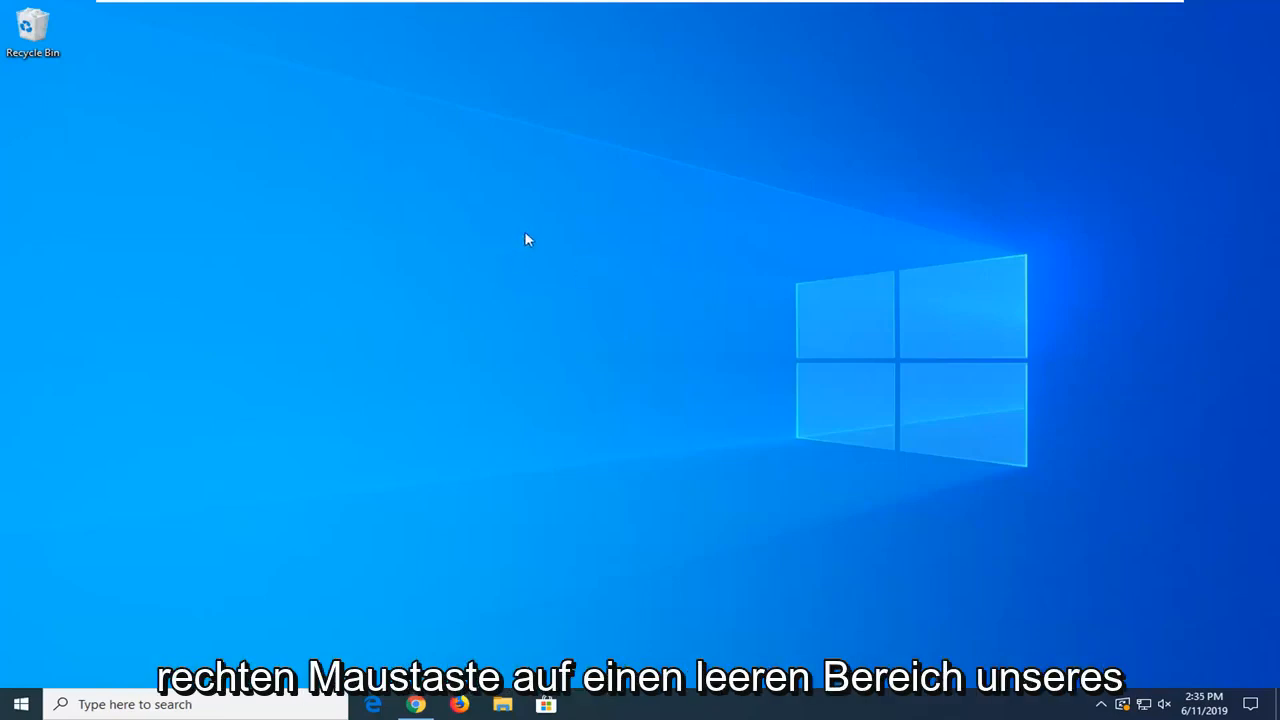
Choose Personalize from the desktop context menu to reach the personalization settings
right_click(528, 240)
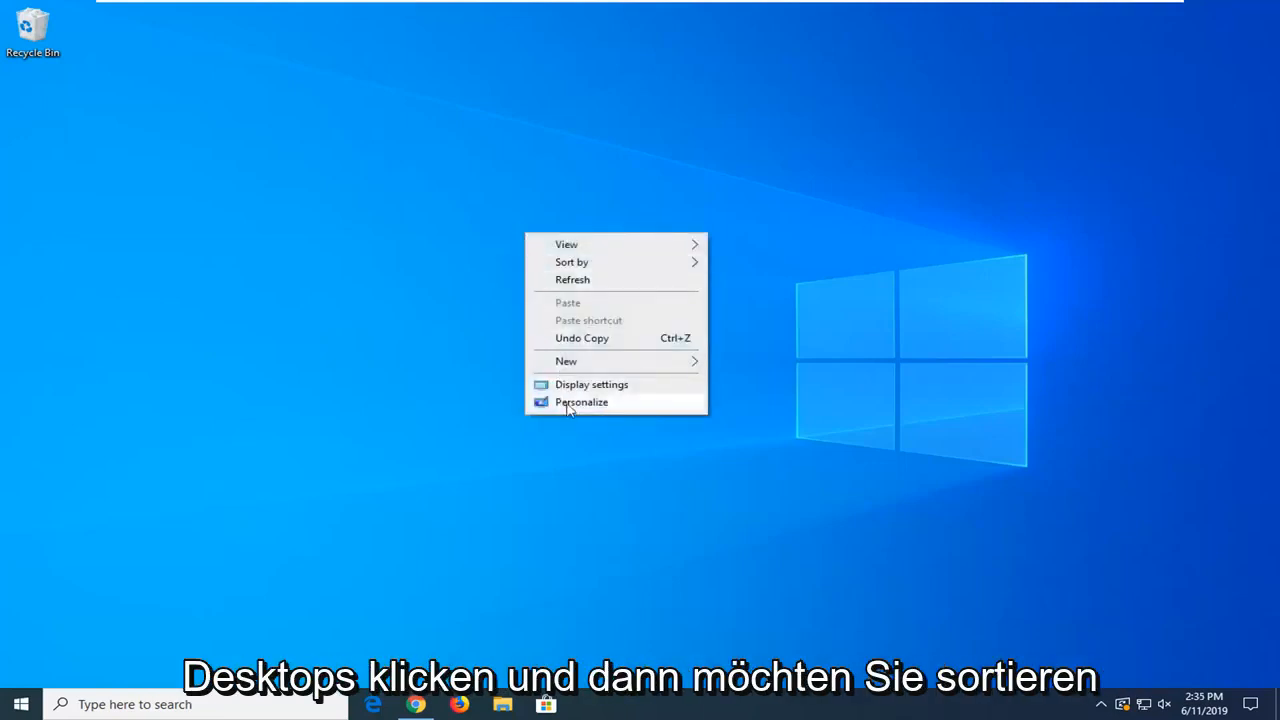
click(580, 400)
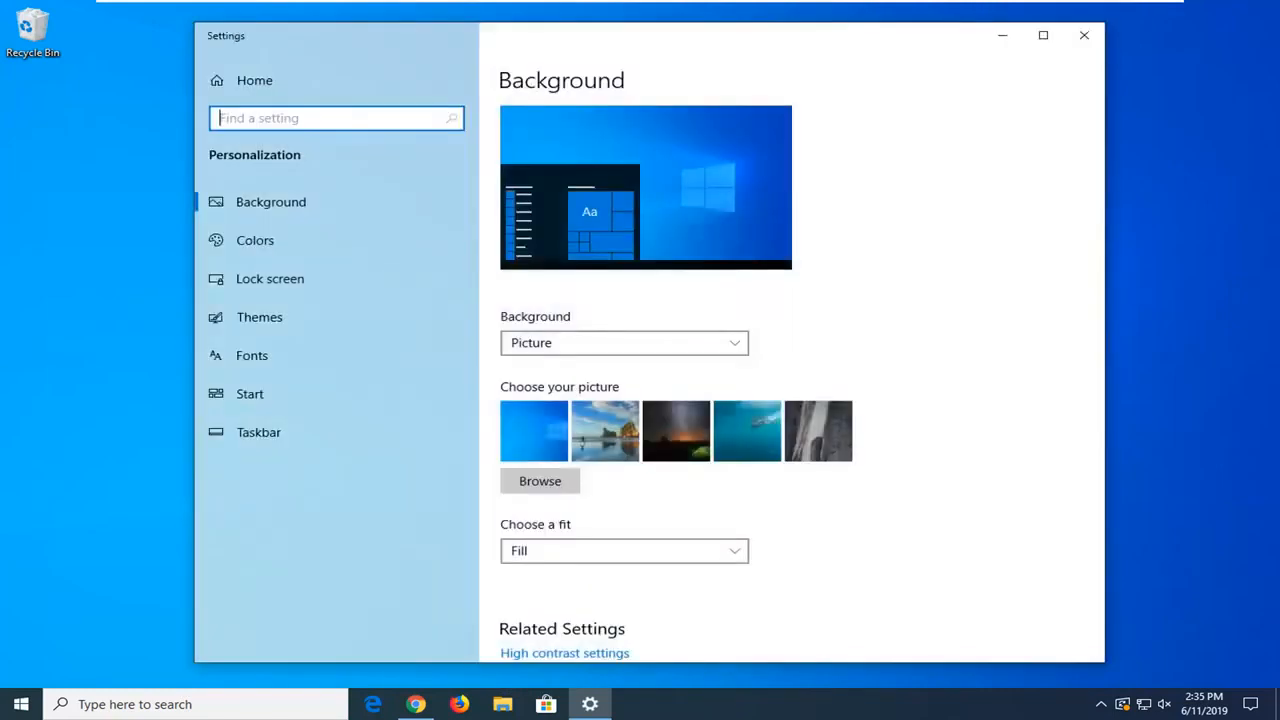
mouse_move(270, 280)
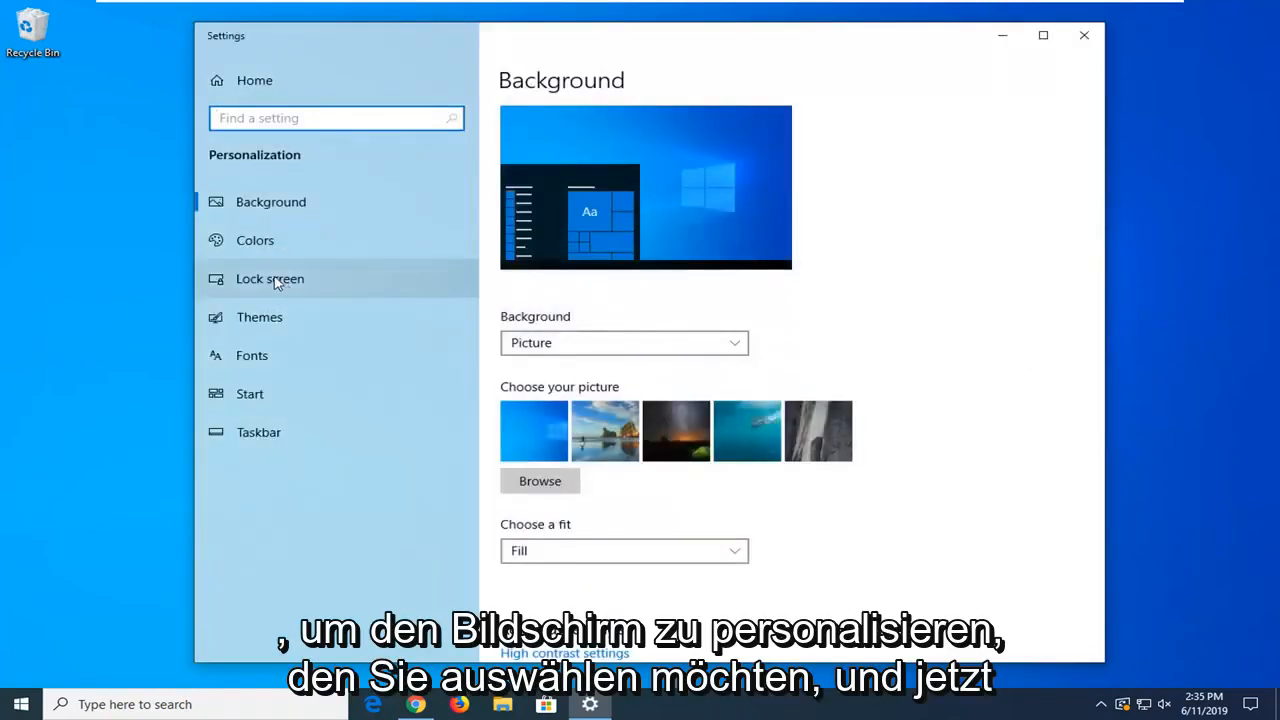
Go from Lock screen to the Screen timeout settings, reaching the Power & sleep page
click(270, 280)
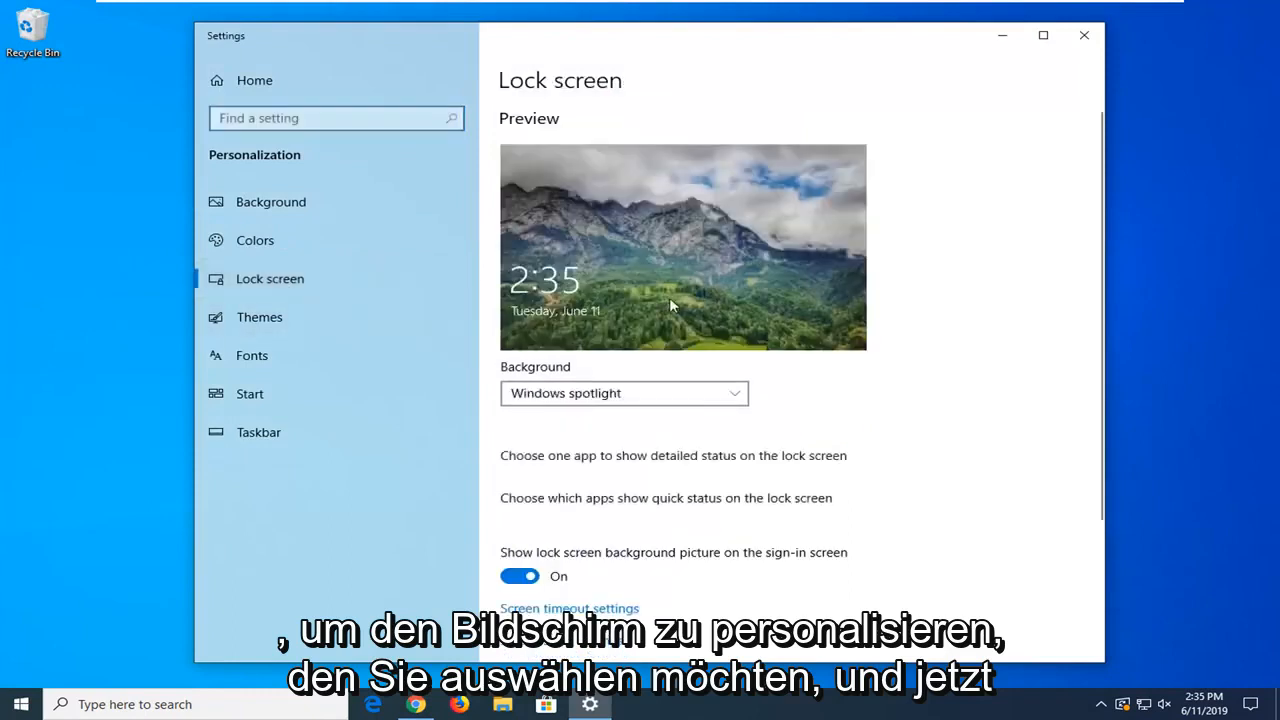
scroll(down, 3)
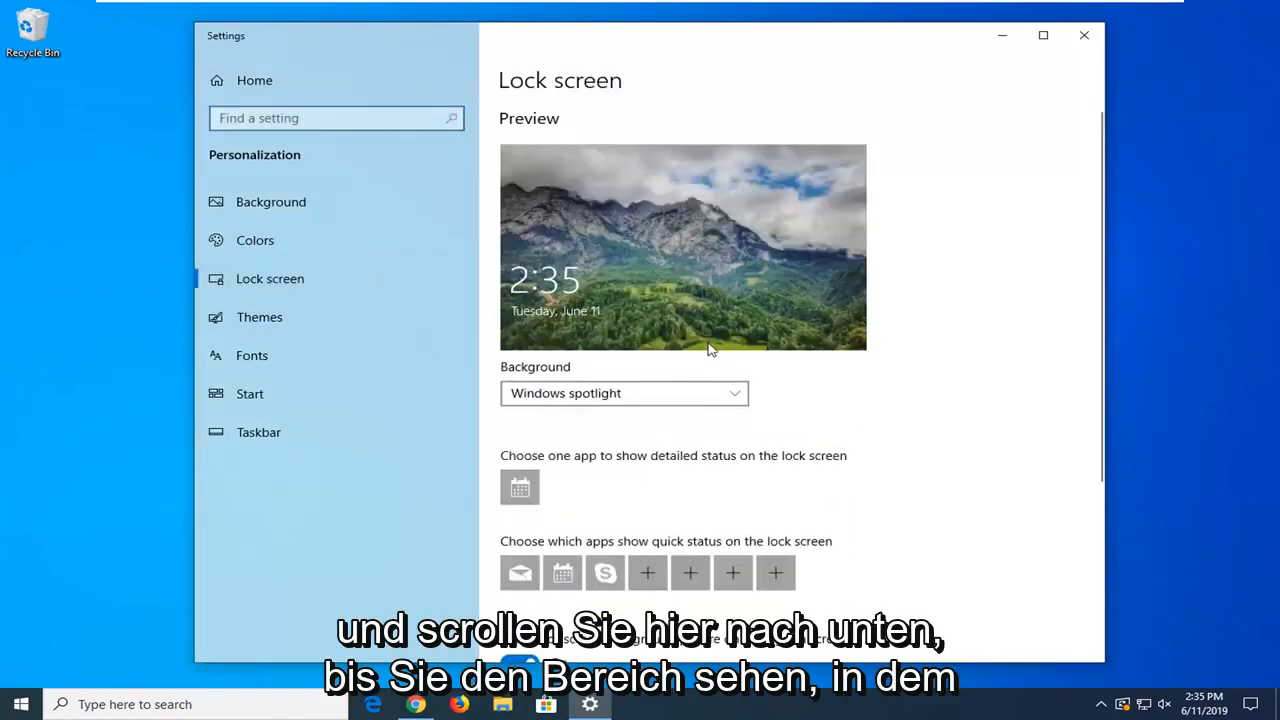
scroll(down, 3)
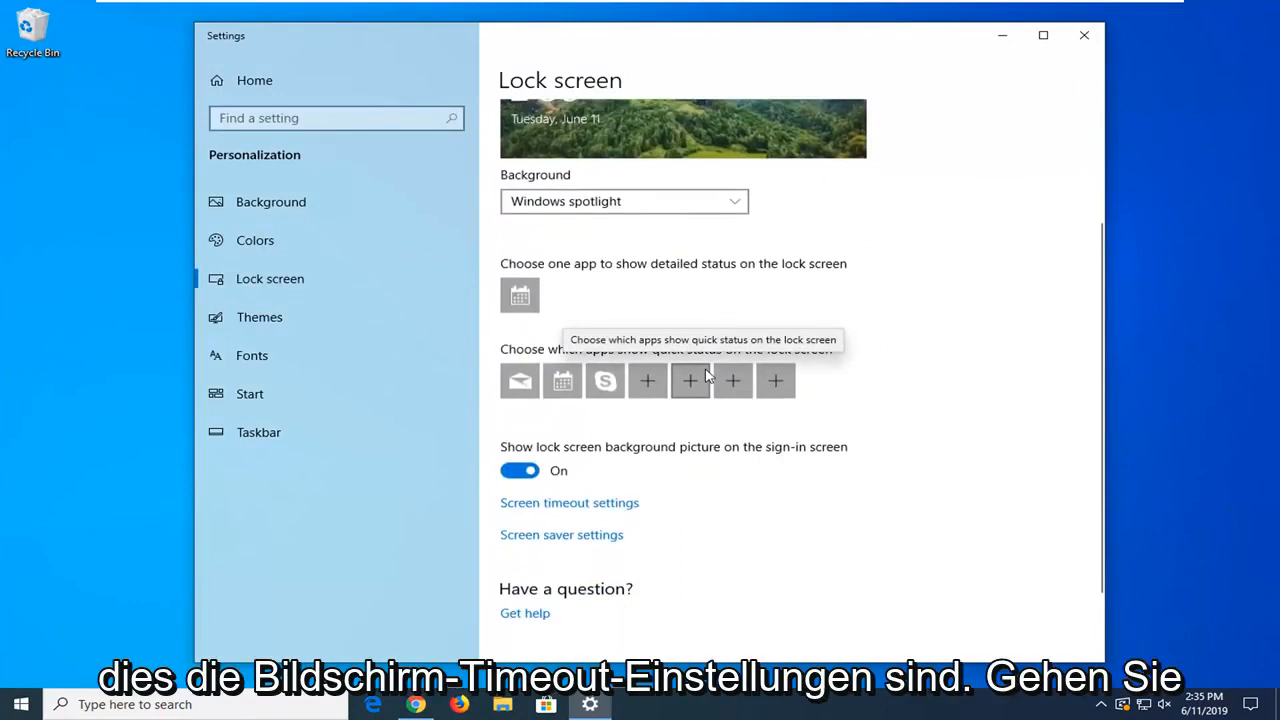
mouse_move(568, 508)
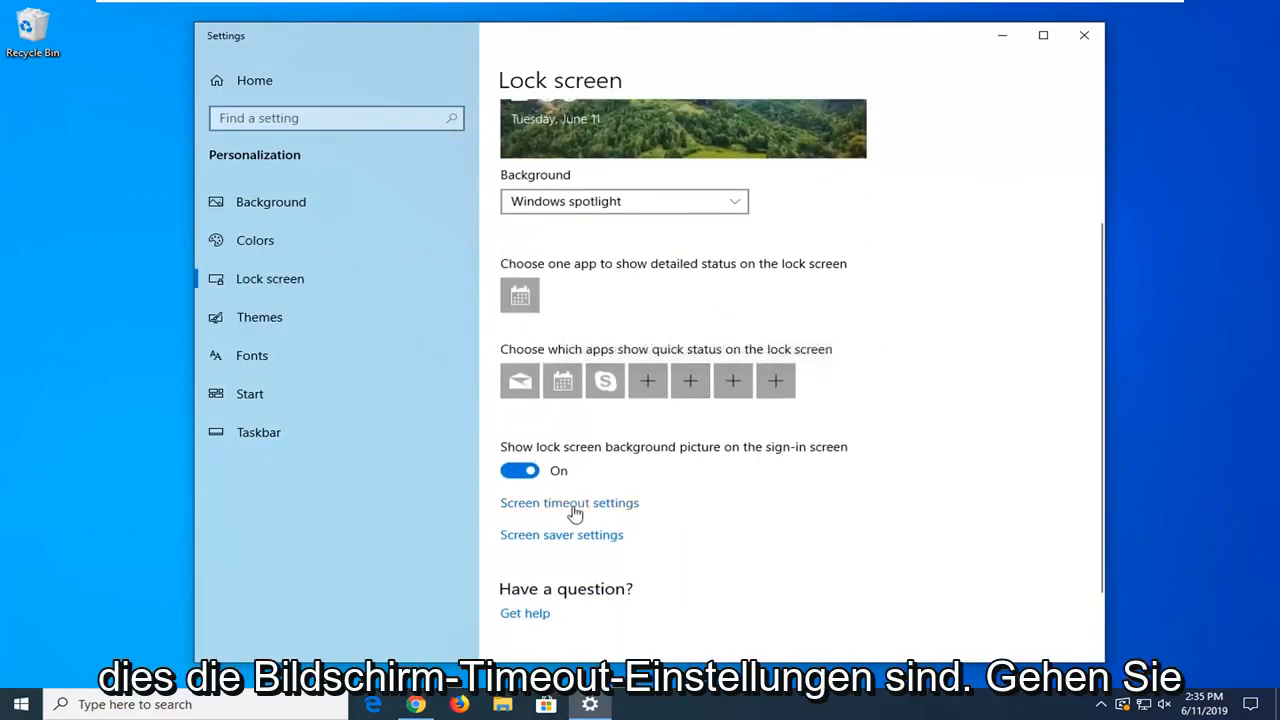
click(568, 502)
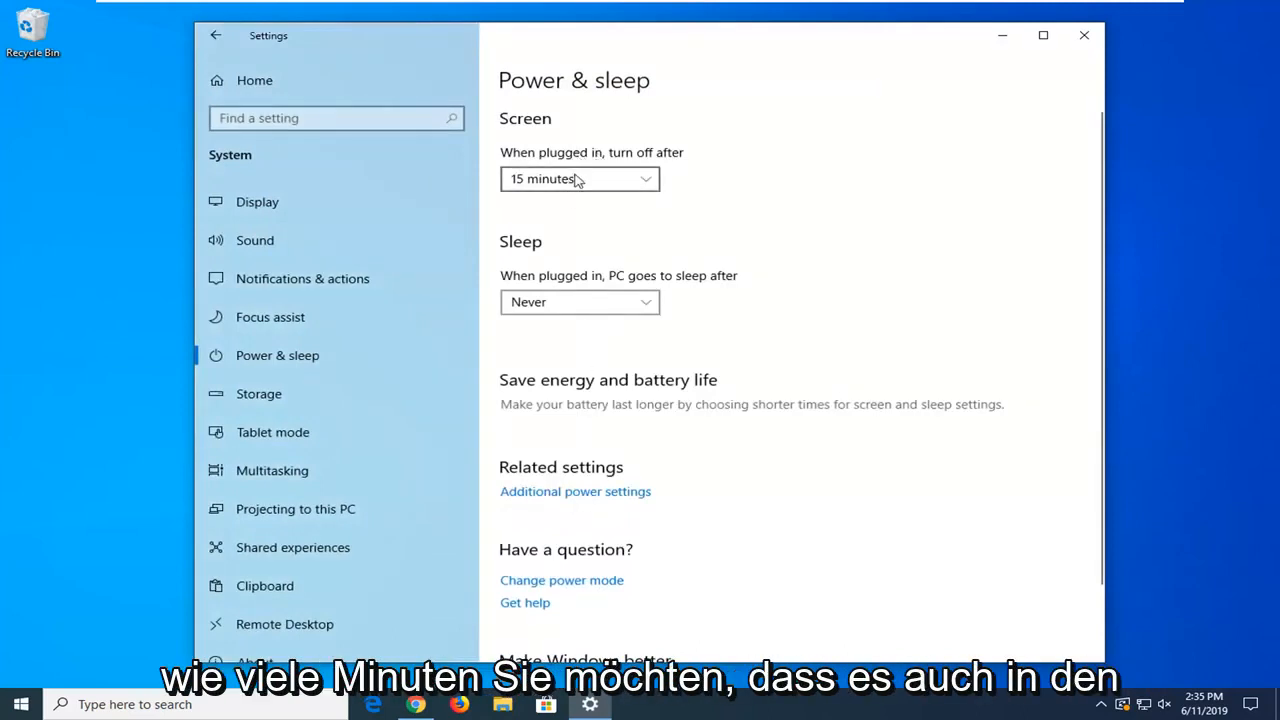
mouse_move(550, 308)
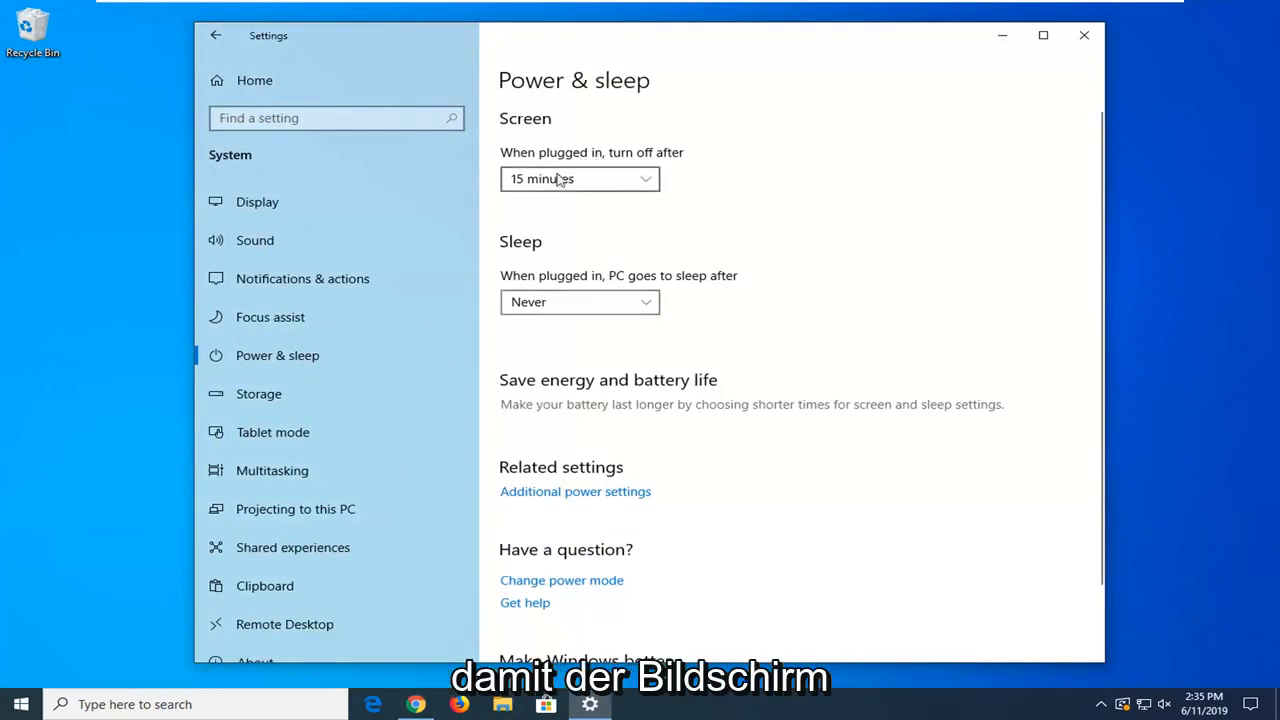
mouse_move(596, 142)
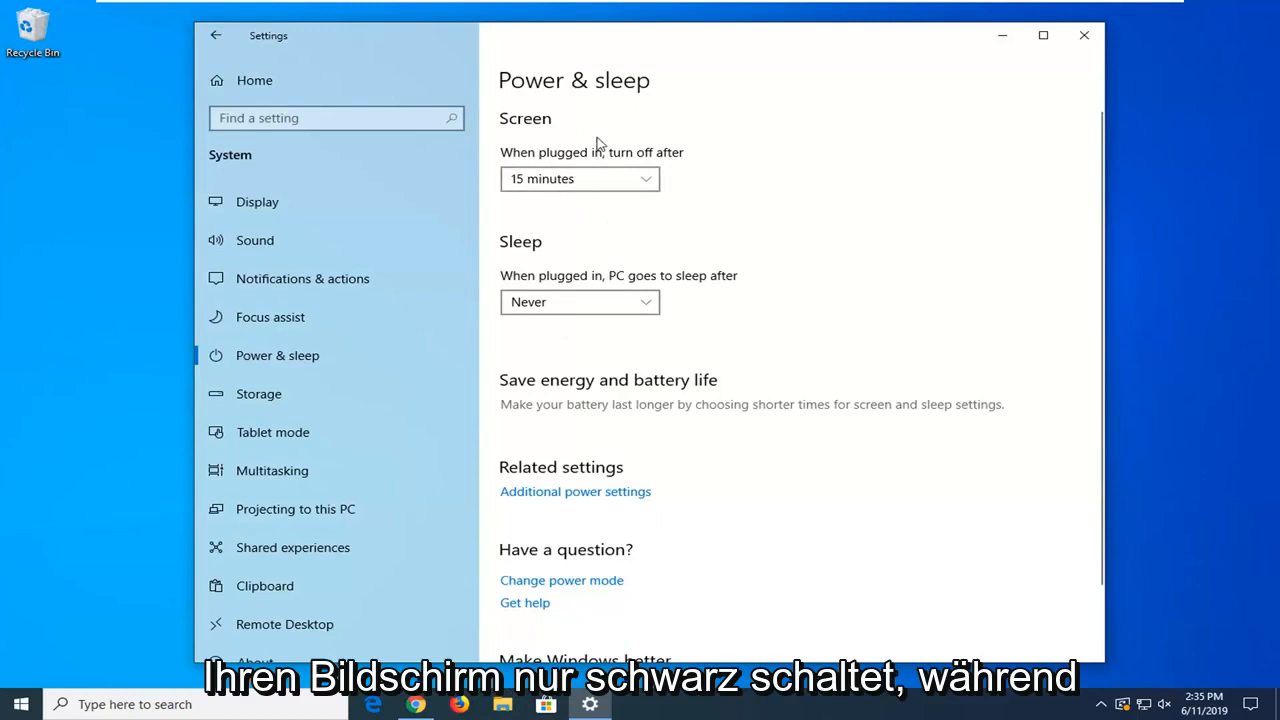
mouse_move(540, 364)
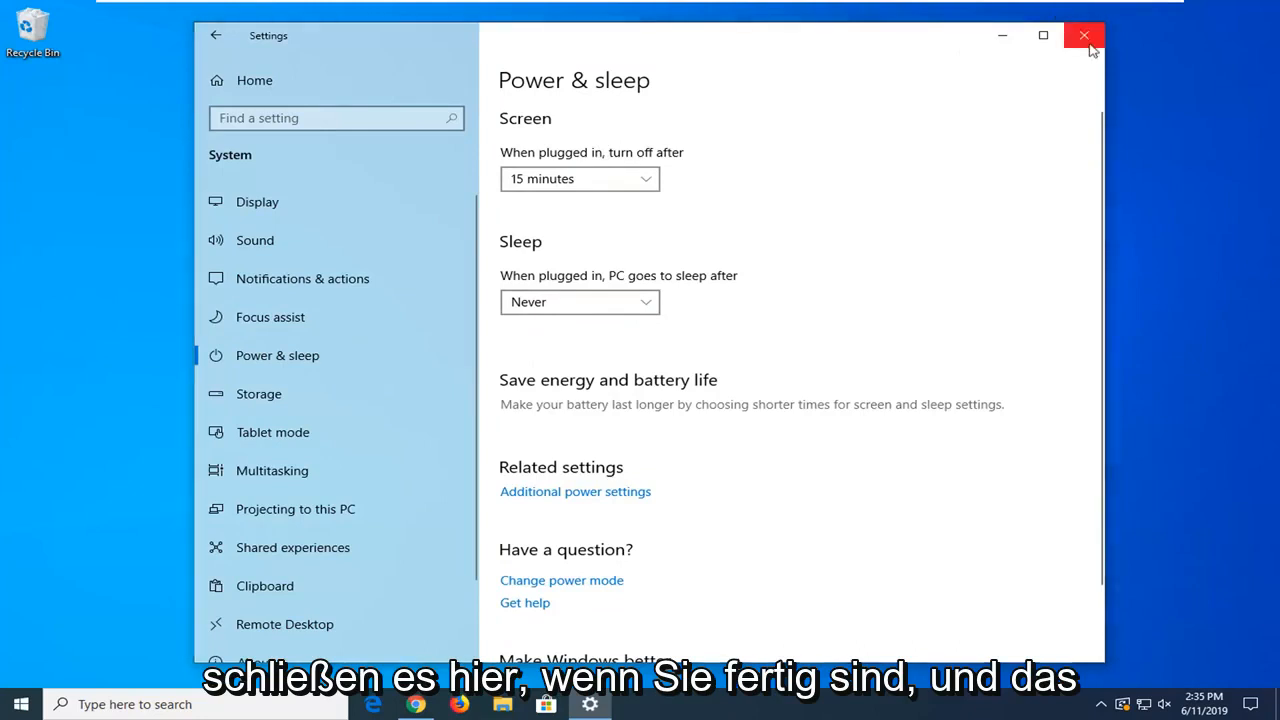
Close Settings, leaving screen off after 15 minutes and PC sleep at Never
click(1084, 36)
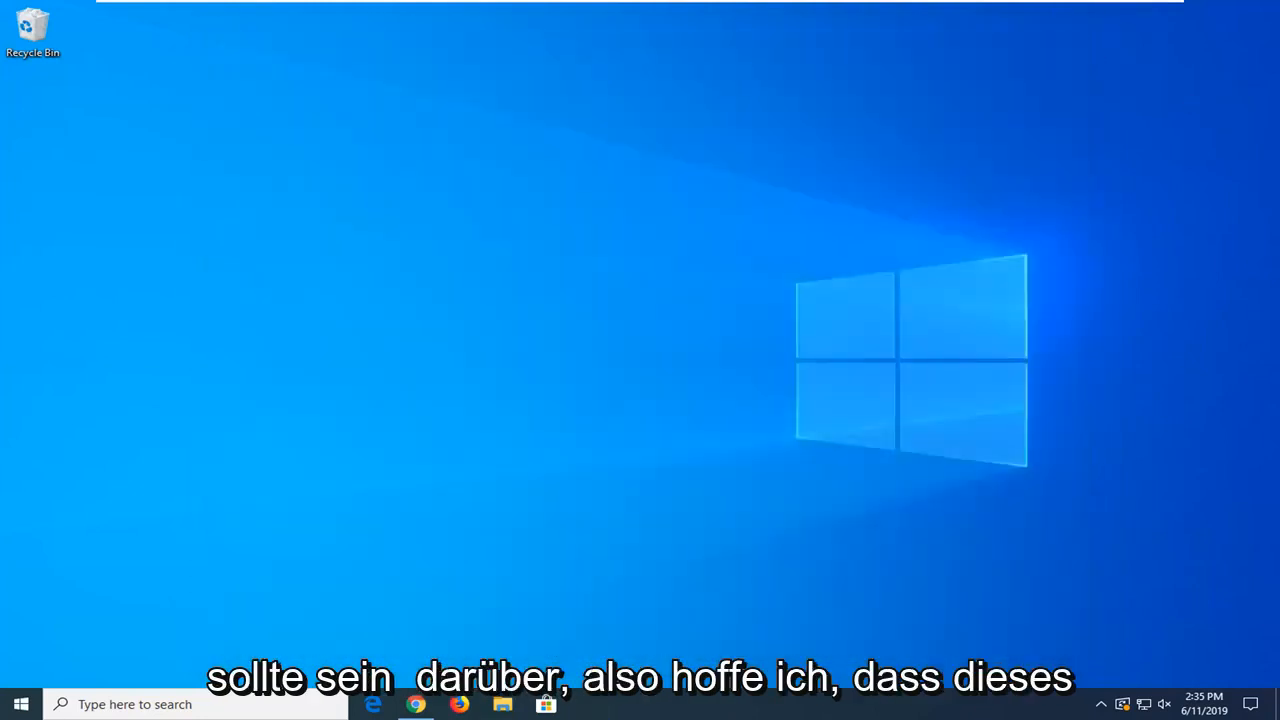